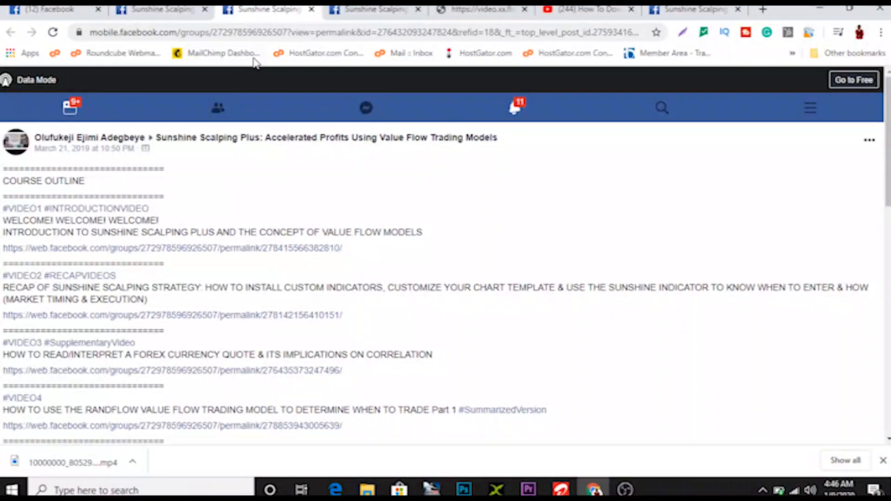
{"action": "mouse_move", "coordinate": [274, 202]}
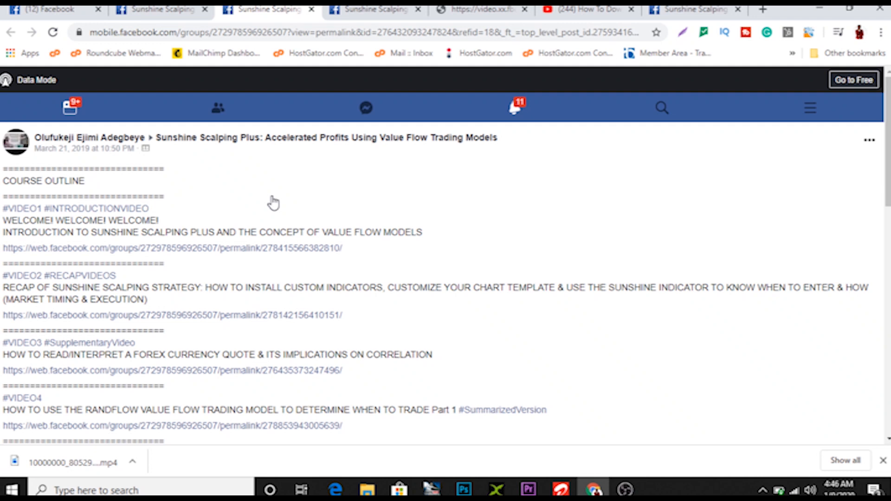
{"action": "mouse_move", "coordinate": [268, 202]}
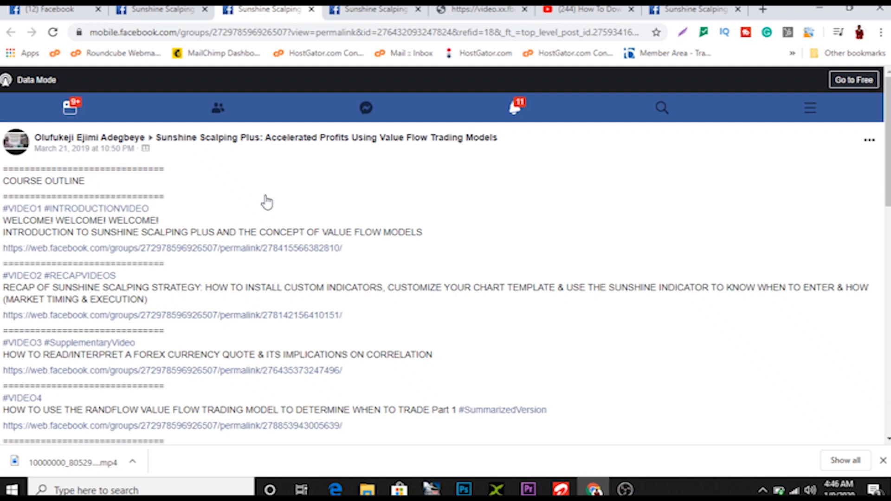
{"action": "mouse_move", "coordinate": [317, 222]}
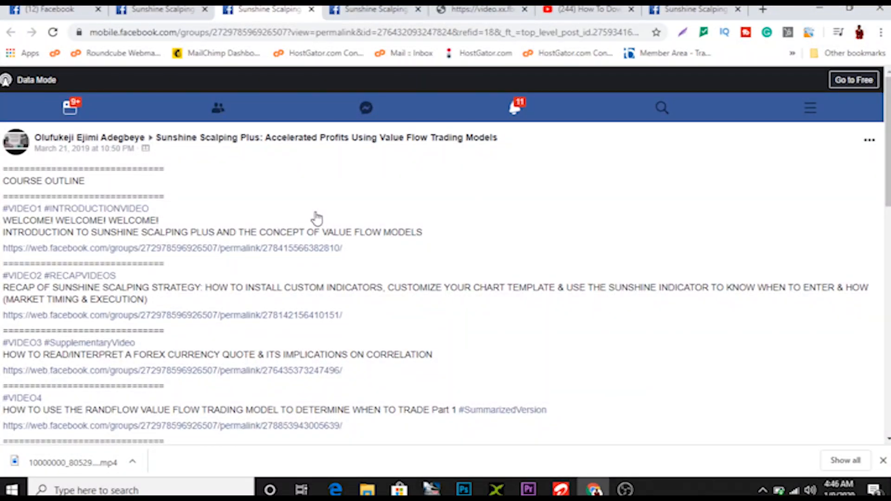
{"action": "mouse_move", "coordinate": [323, 212]}
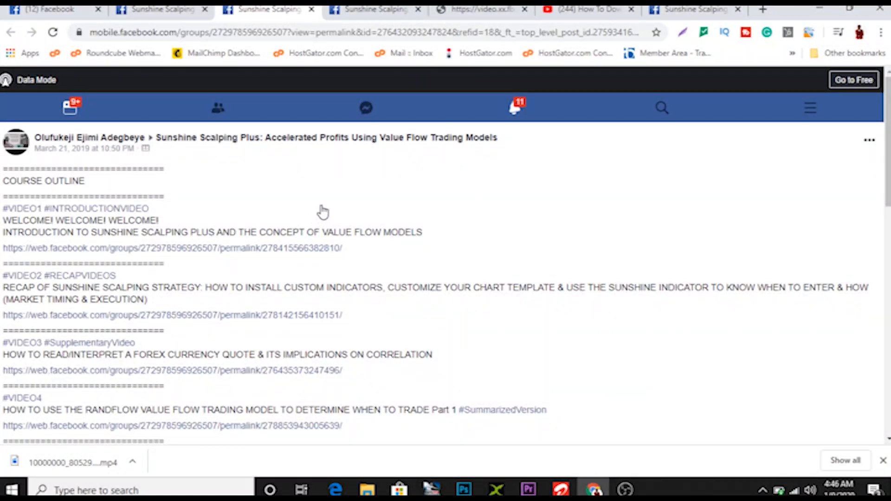
{"action": "mouse_move", "coordinate": [315, 209]}
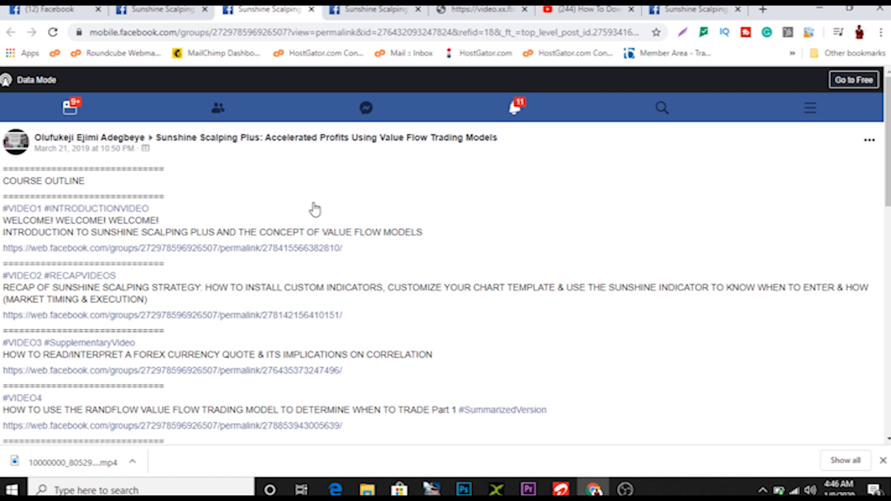
{"action": "mouse_move", "coordinate": [166, 195]}
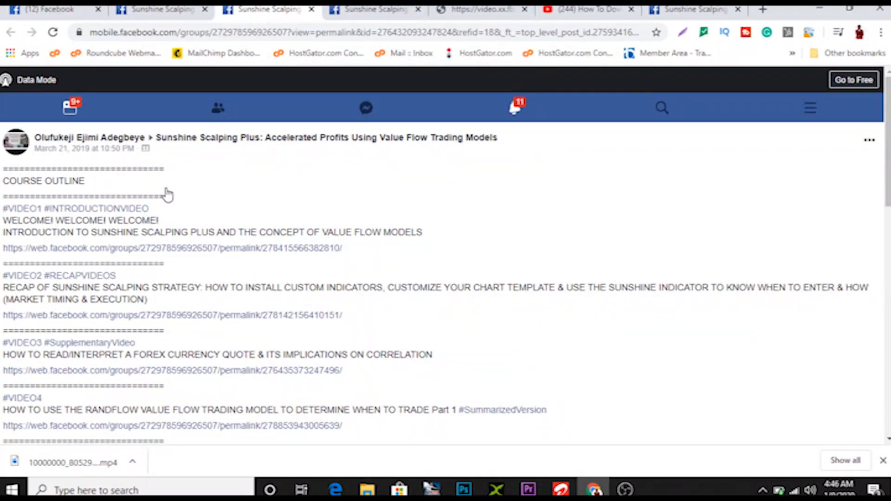
{"action": "mouse_move", "coordinate": [135, 256]}
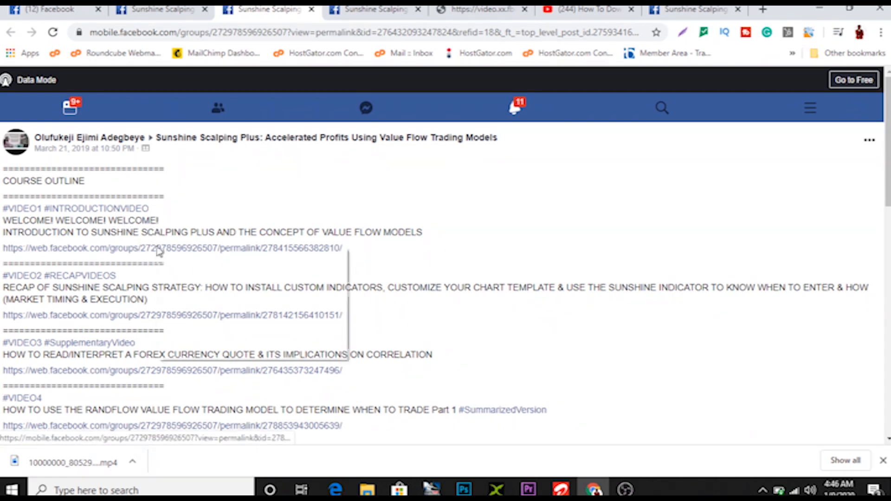
Open the VIDEO1 post and bring up developer tools beside it via Inspect.
{"action": "left_click", "coordinate": [159, 247]}
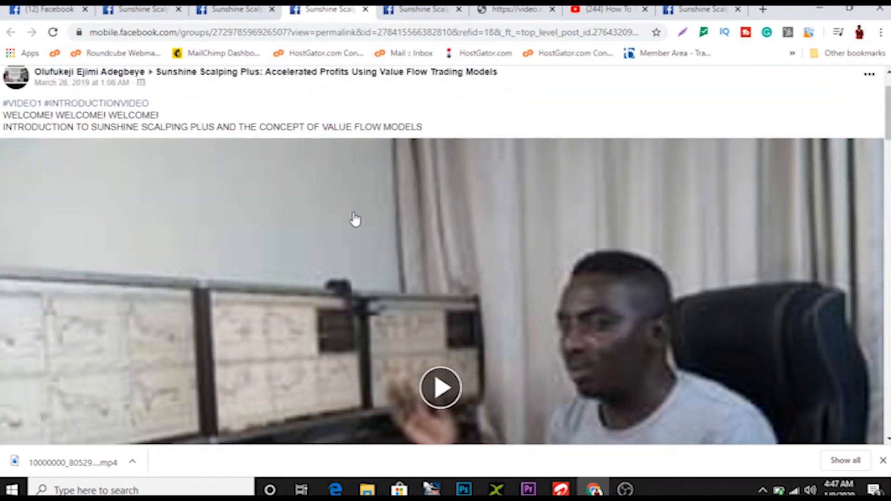
{"action": "mouse_move", "coordinate": [379, 285]}
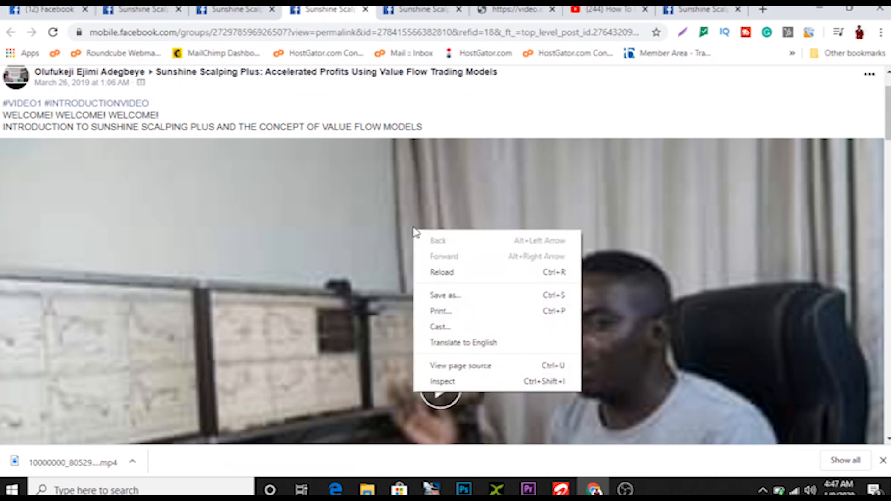
{"action": "mouse_move", "coordinate": [443, 382]}
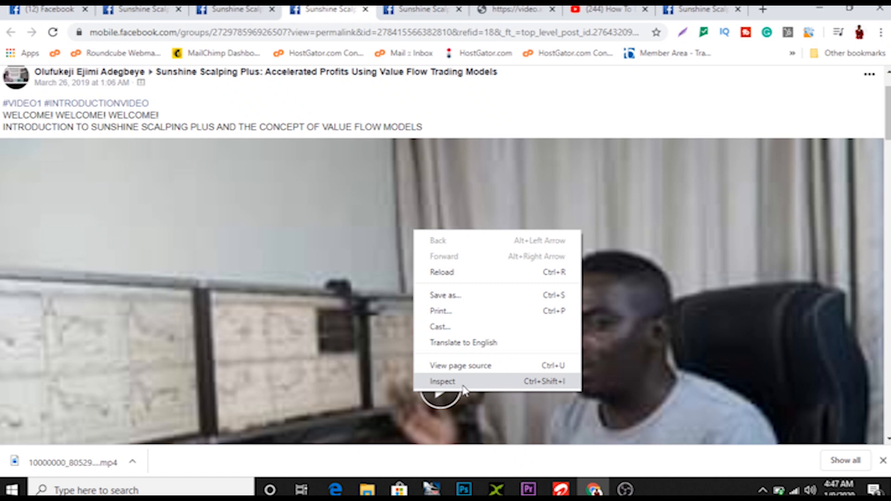
{"action": "left_click", "coordinate": [442, 381]}
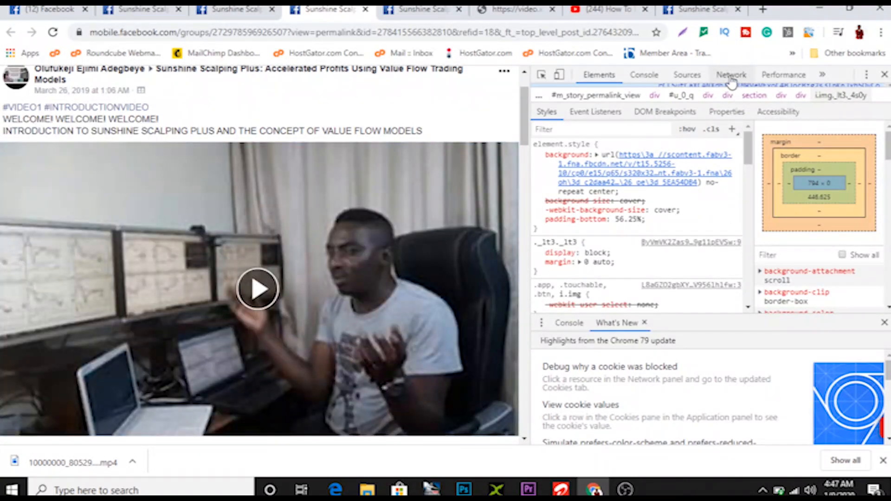
Monitor network requests filtered to Media and play the video to trigger its request.
{"action": "left_click", "coordinate": [730, 74]}
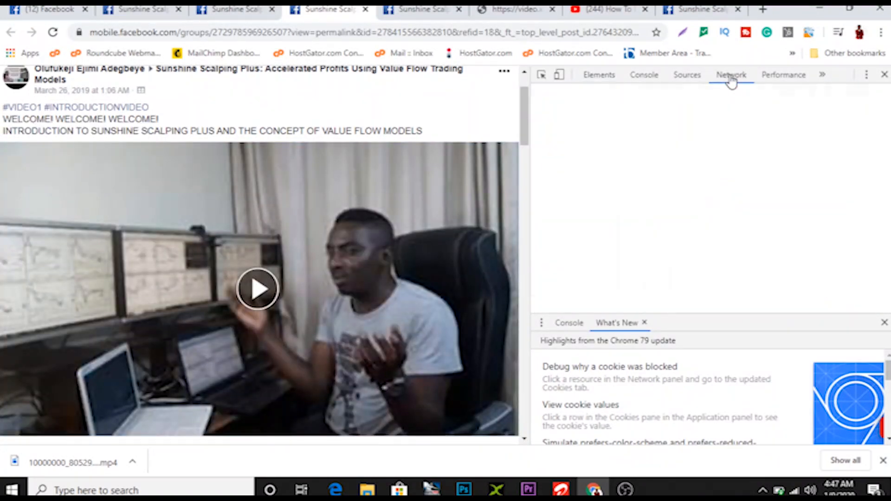
{"action": "left_click", "coordinate": [730, 74]}
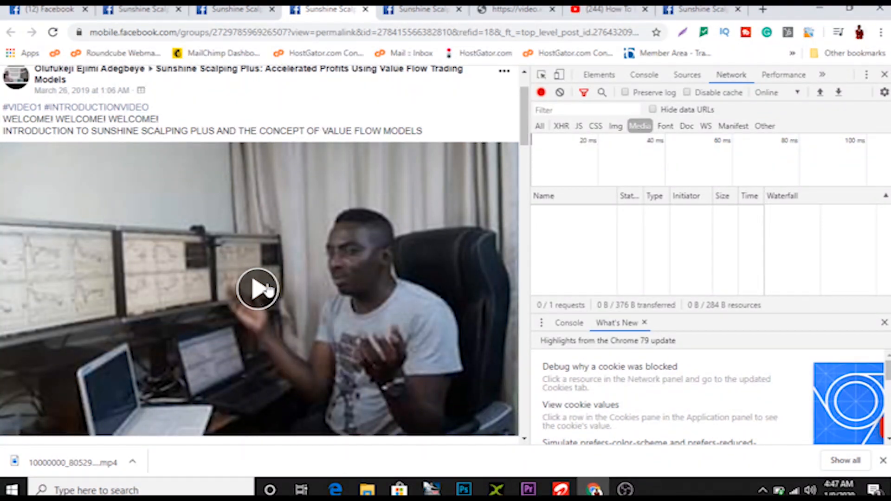
{"action": "left_click", "coordinate": [259, 288]}
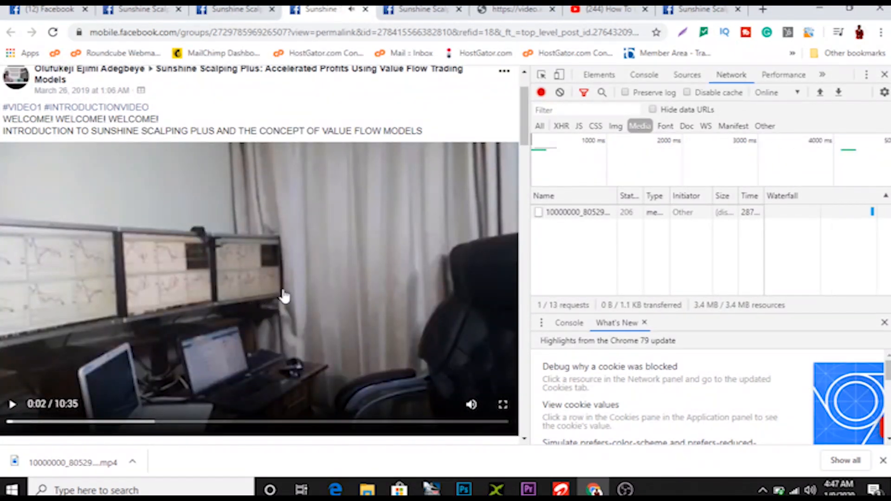
Open the captured mp4 request's direct address in a new tab.
{"action": "left_click", "coordinate": [576, 211]}
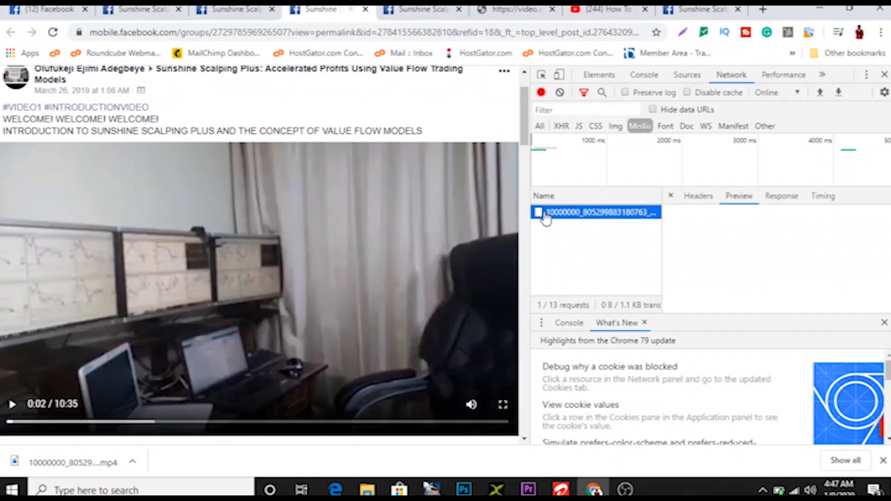
{"action": "left_click", "coordinate": [596, 212]}
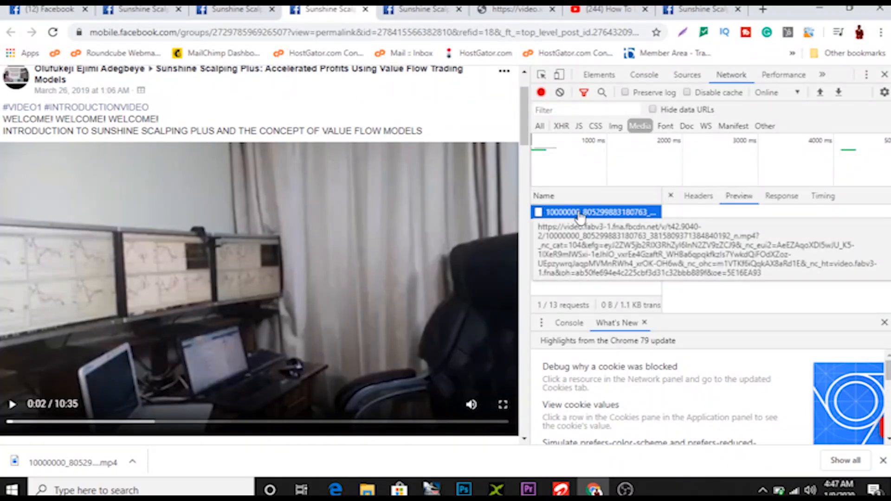
{"action": "right_click", "coordinate": [597, 211]}
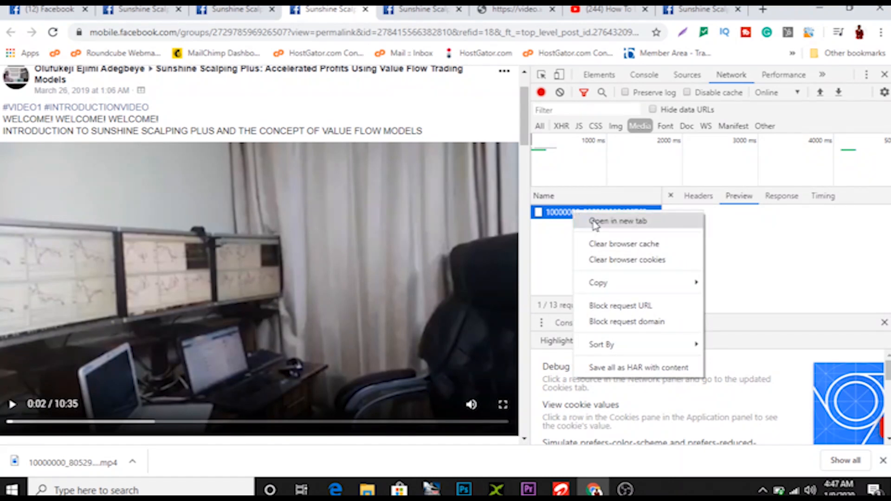
{"action": "left_click", "coordinate": [618, 221]}
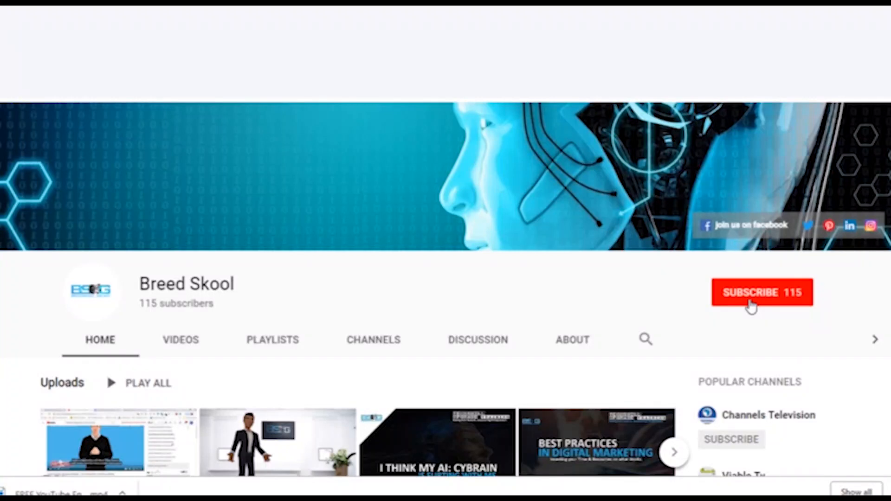
Subscribe to the Breed Skool channel, raising its count from 115 to 116.
{"action": "left_click", "coordinate": [761, 292]}
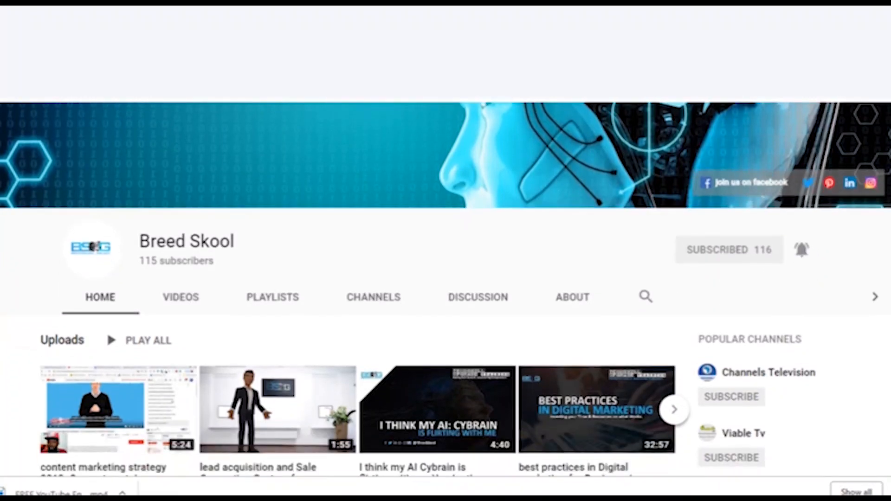
{"action": "scroll", "scroll_direction": "down", "scroll_amount": 3}
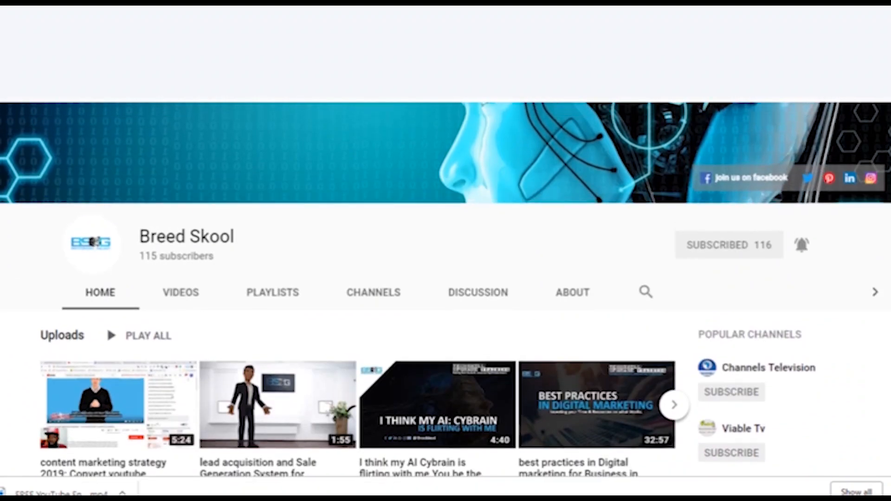